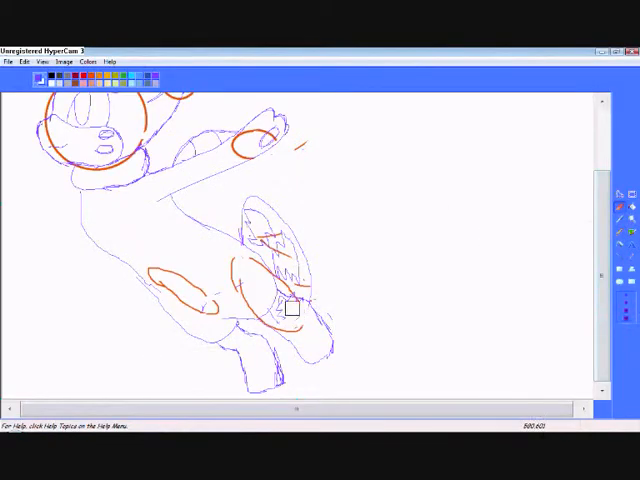
Ink over the sketch with a black stroke near the character's head.
left_click_drag(290, 310, 310, 330)
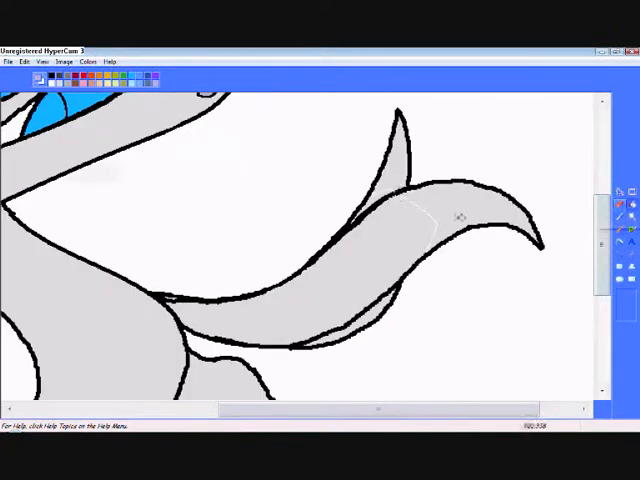
Start a new GIMP image and apply a dark-to-light blue vertical gradient background.
left_click(24, 60)
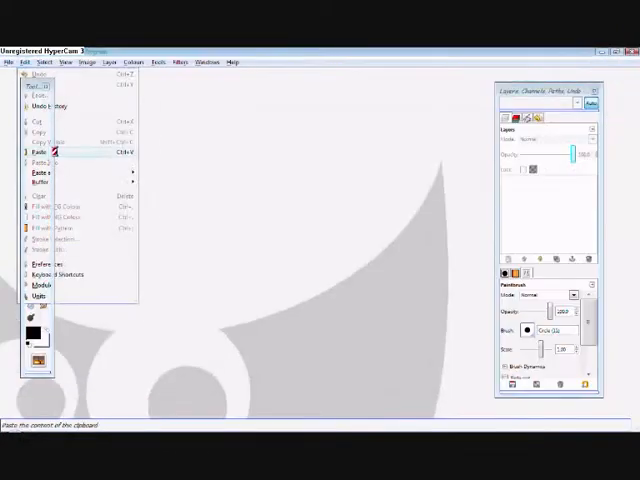
left_click(36, 152)
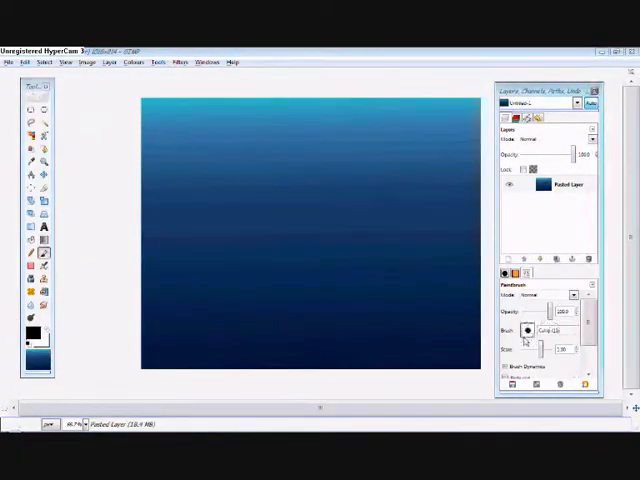